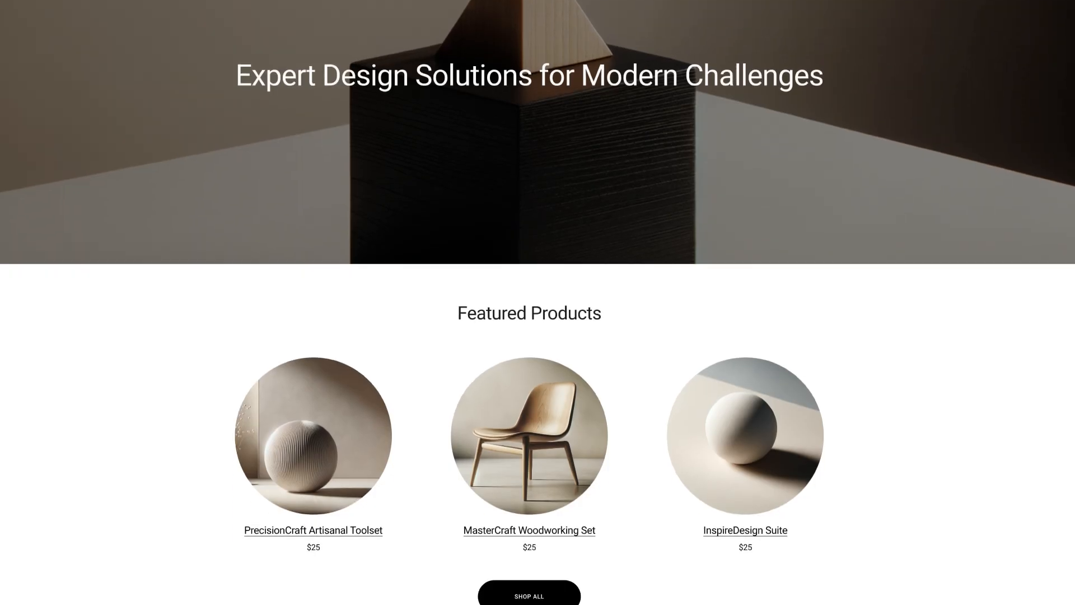
scroll("down", 3)
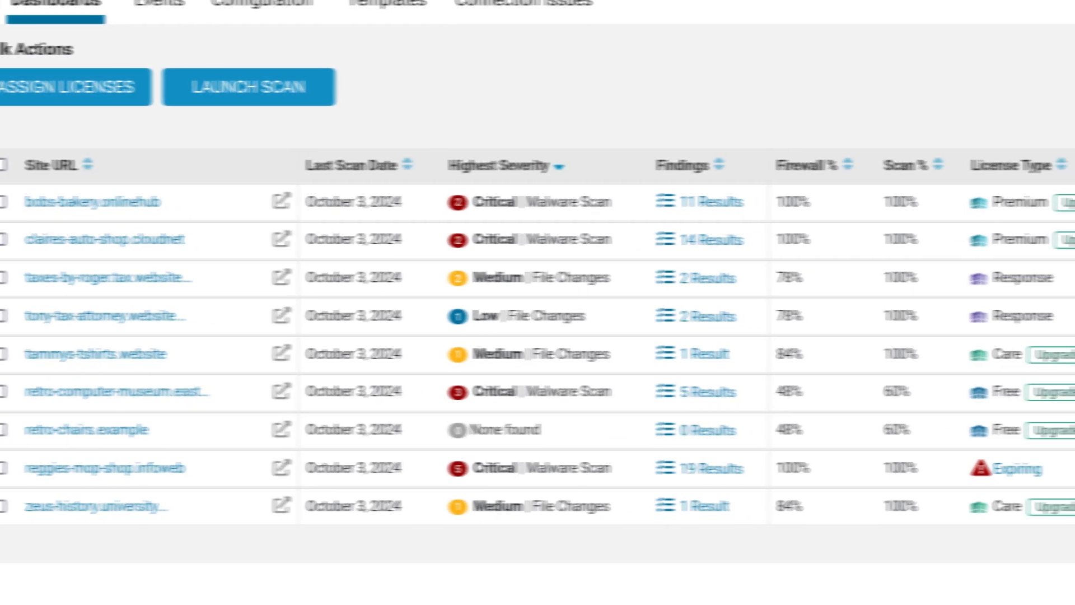
scroll("right", 3)
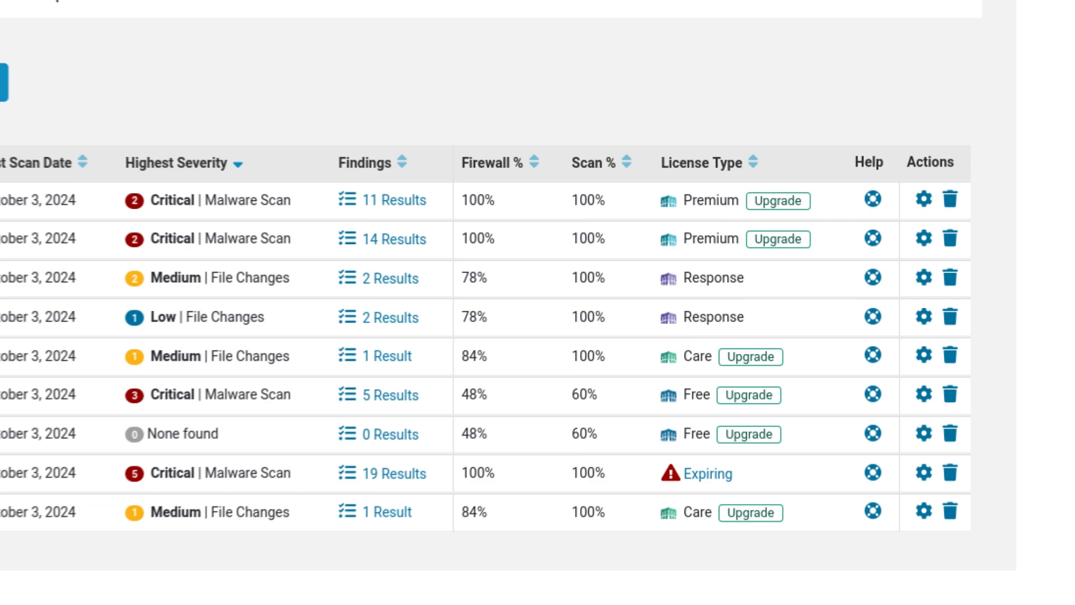